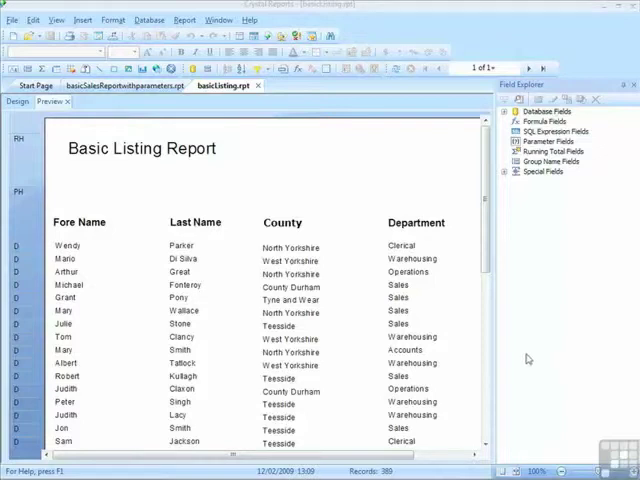
mouse_move(528, 357)
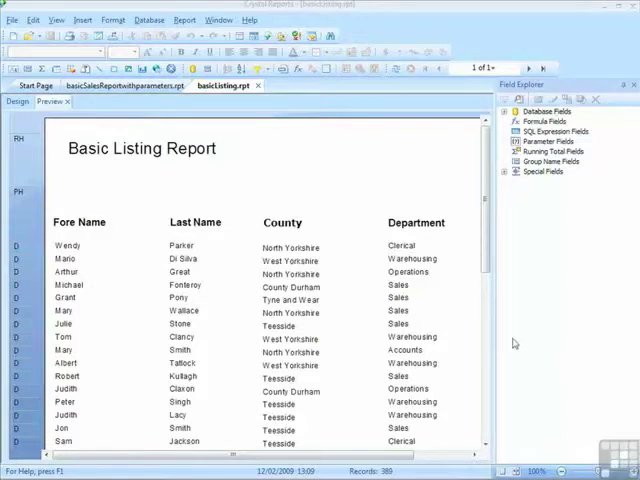
Step: Add a new parameter under Parameter Fields, naming it Department
scroll(down, 3)
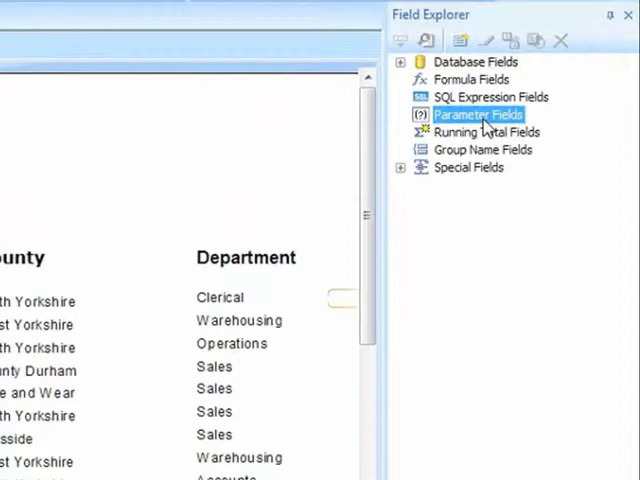
right_click(476, 114)
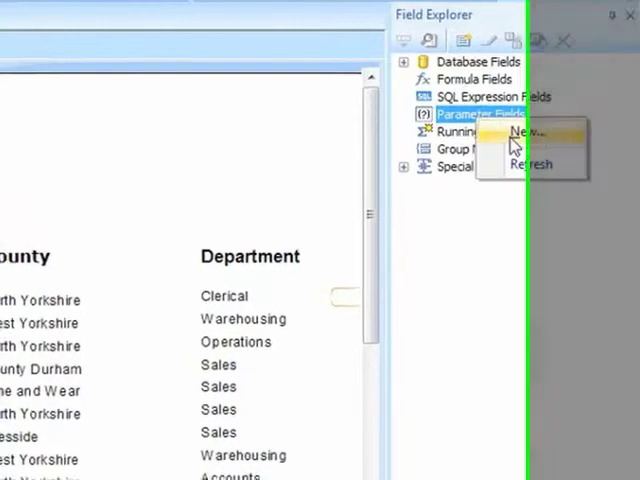
click(519, 131)
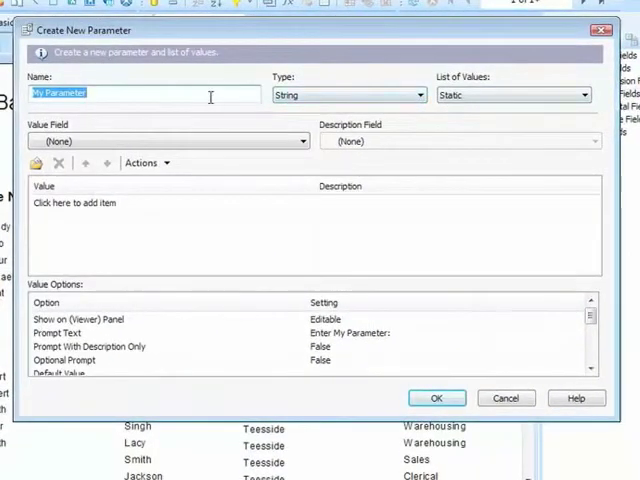
text(Dep)
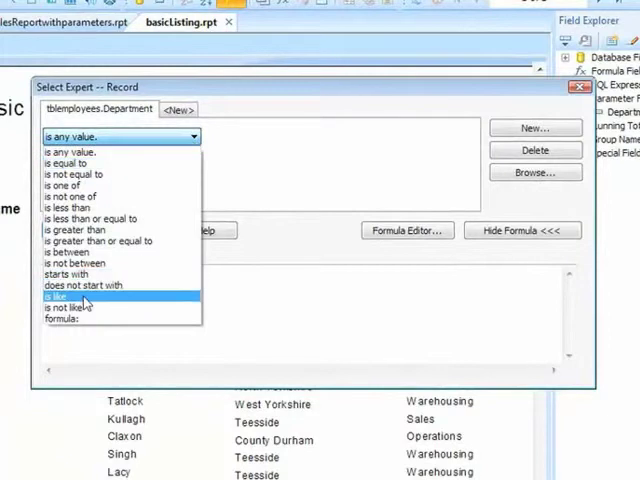
Step: Set tblemployees.Department to 'is like' the {?Department} parameter in Select Expert
click(62, 296)
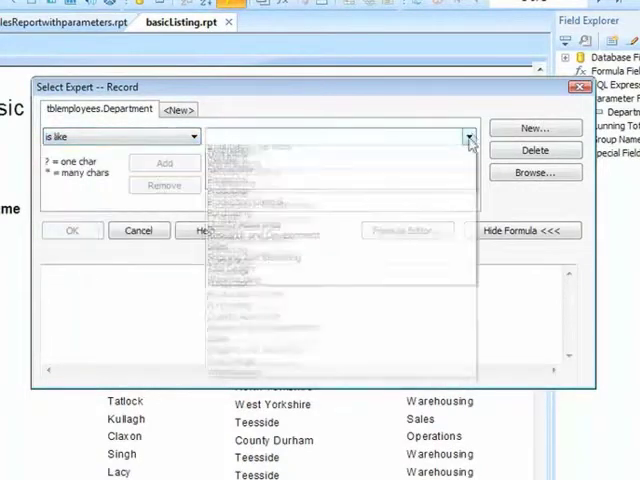
click(240, 161)
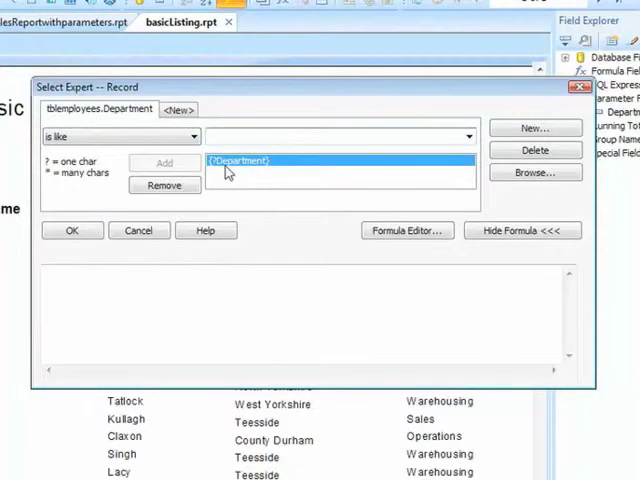
mouse_move(255, 170)
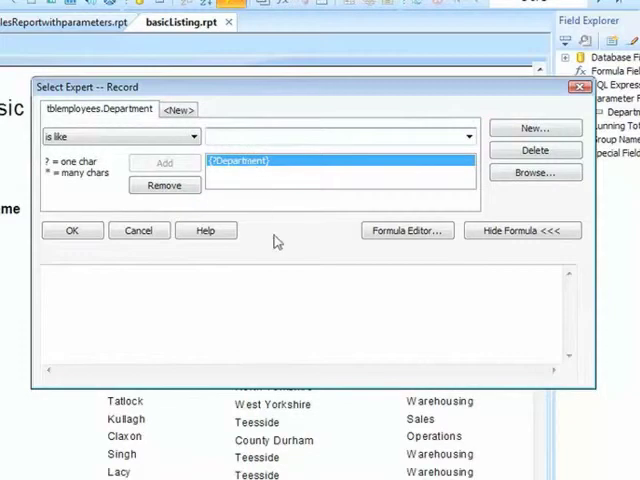
click(521, 230)
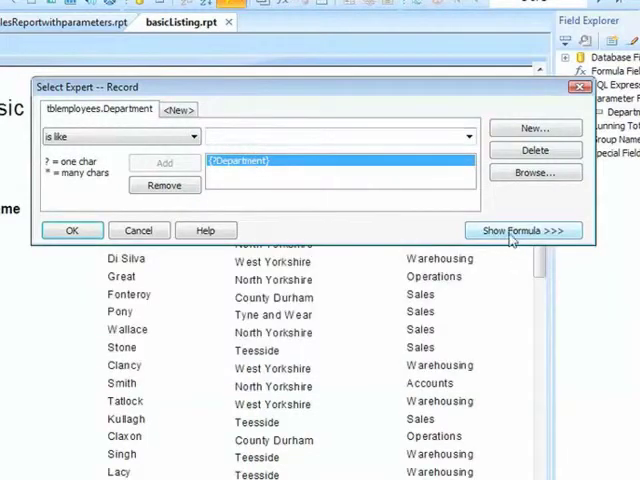
Step: Edit the selection formula to Department like "*" & {?Department} & "*"
click(523, 230)
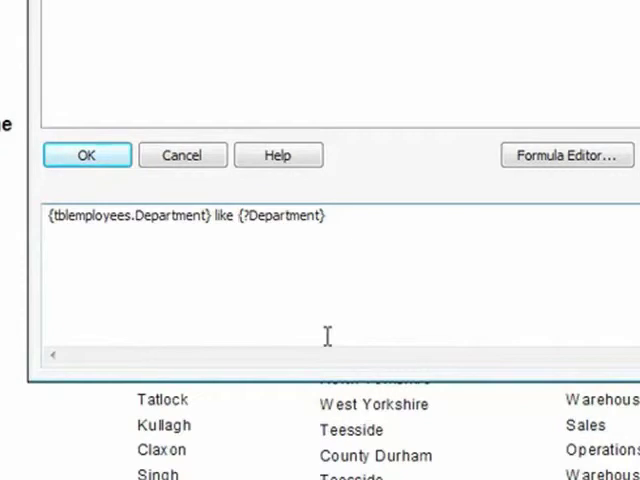
text("*")
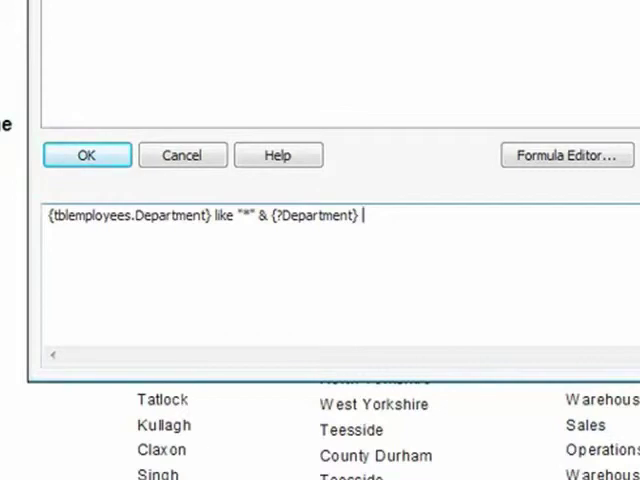
text(& "*)
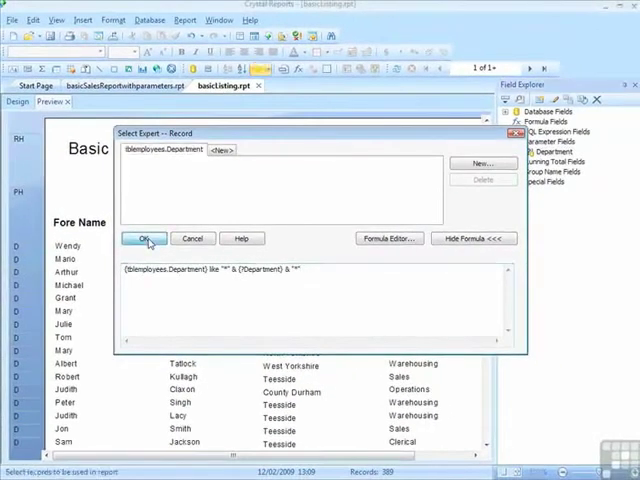
Step: Accept the wildcard filter and run the report with department value 'war'
click(142, 238)
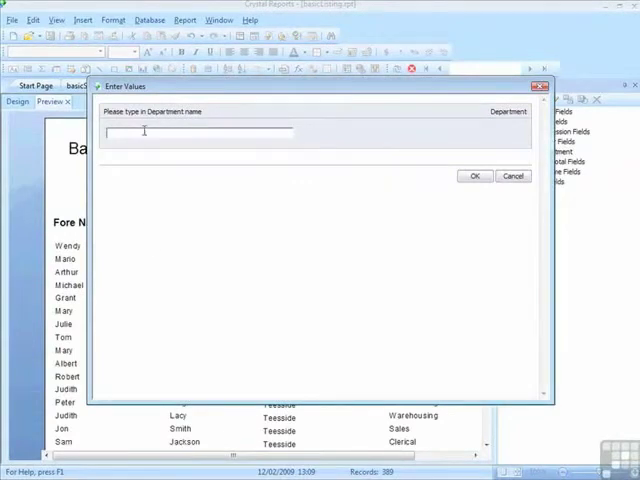
mouse_move(145, 131)
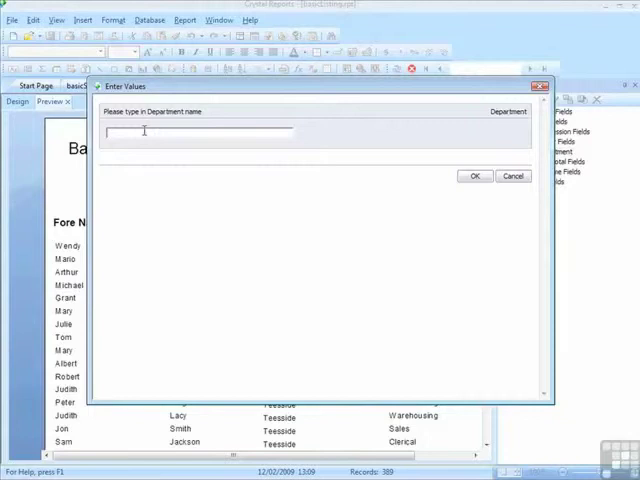
text(war)
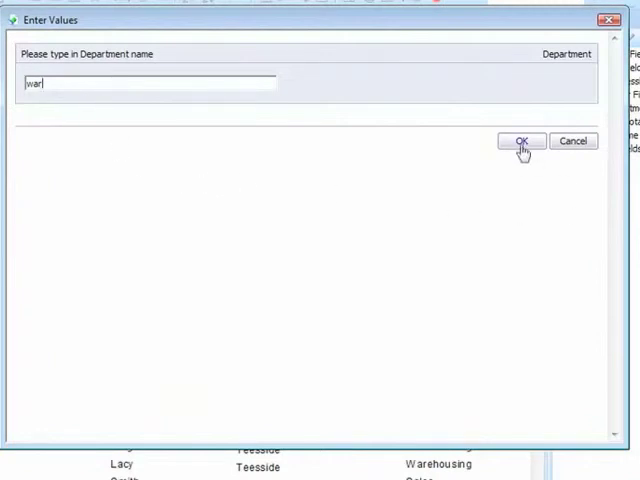
click(520, 140)
text(human)
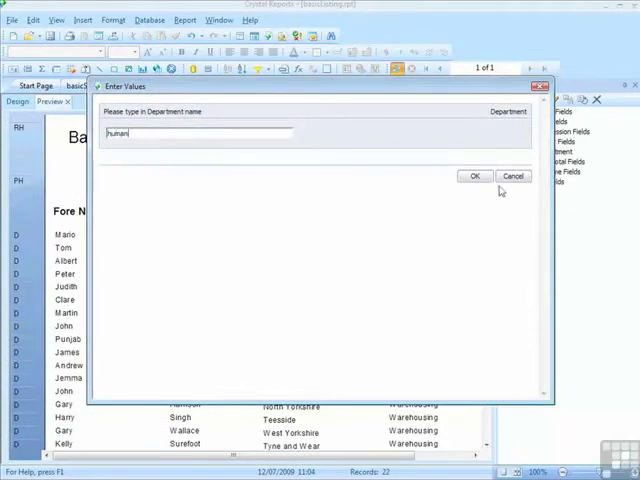
Step: Submit 'human' as the department value, listing six Human Resource employees
click(474, 176)
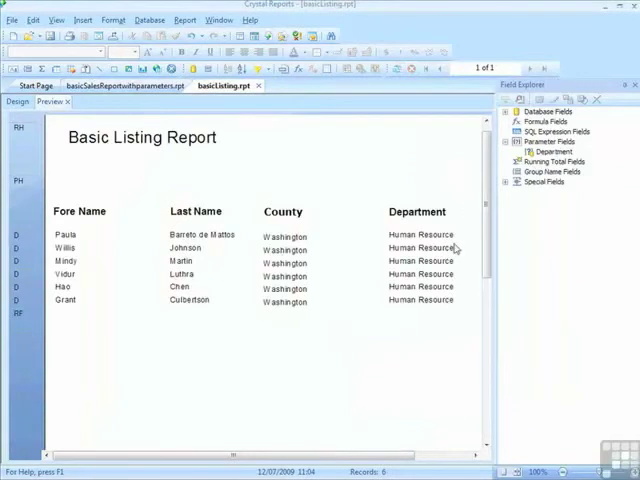
mouse_move(466, 244)
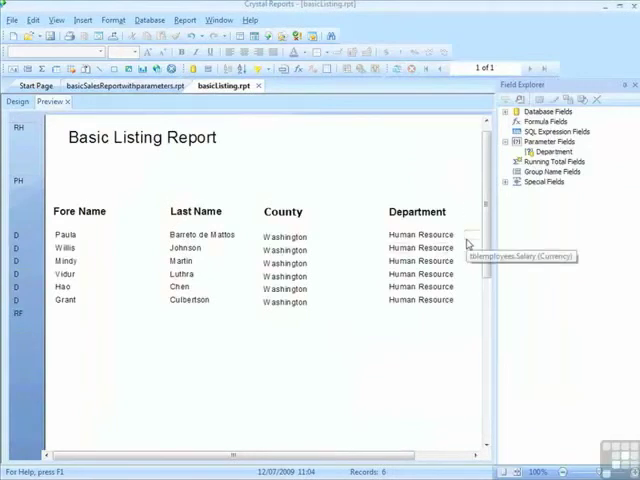
mouse_move(464, 199)
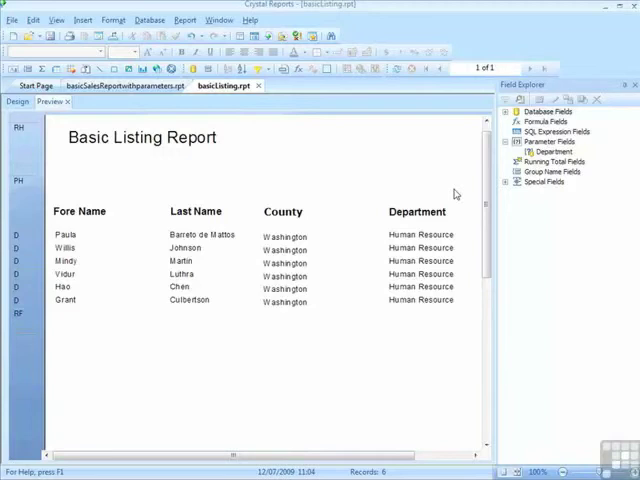
Step: Refresh with 'op' and scroll the 28 Operations and R&D records
click(397, 75)
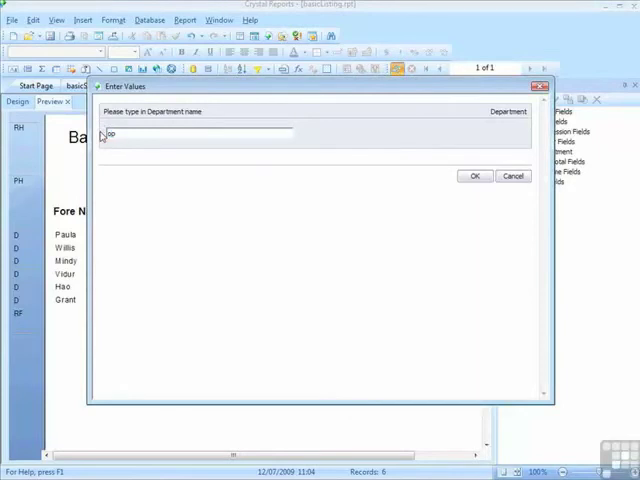
click(475, 176)
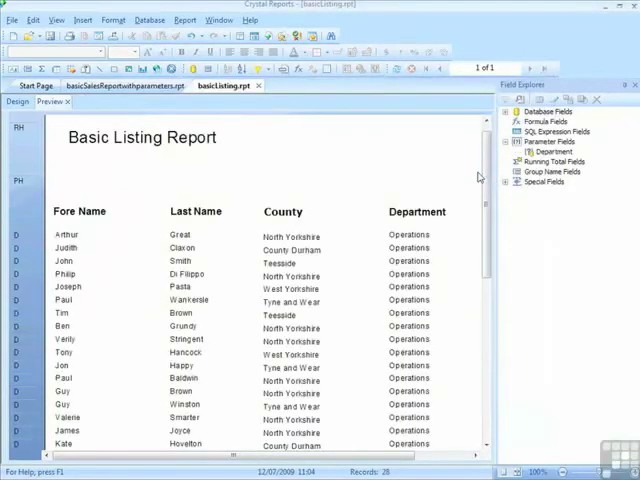
scroll(down, 3)
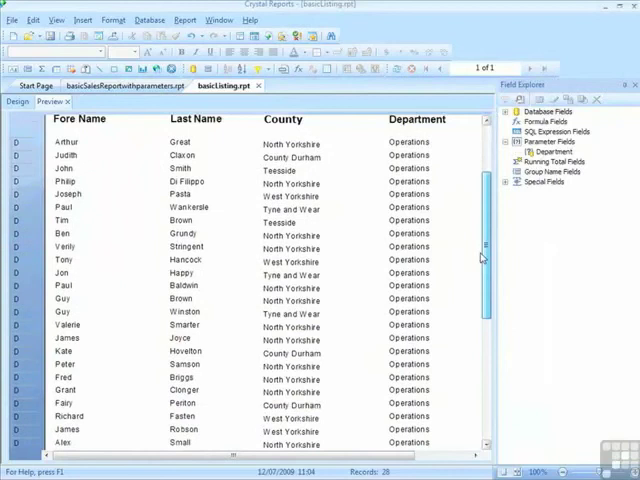
scroll(down, 3)
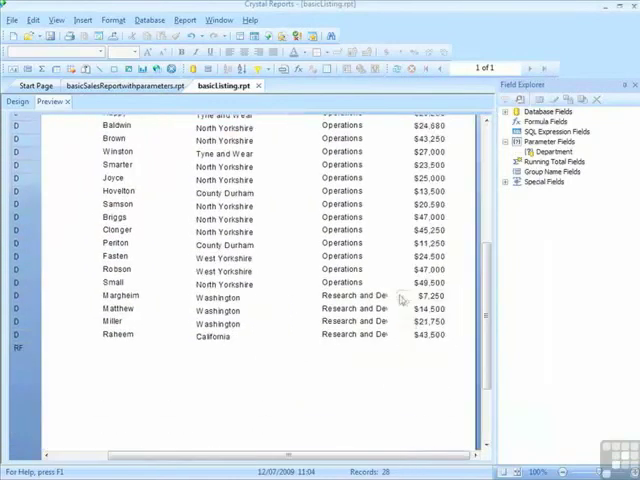